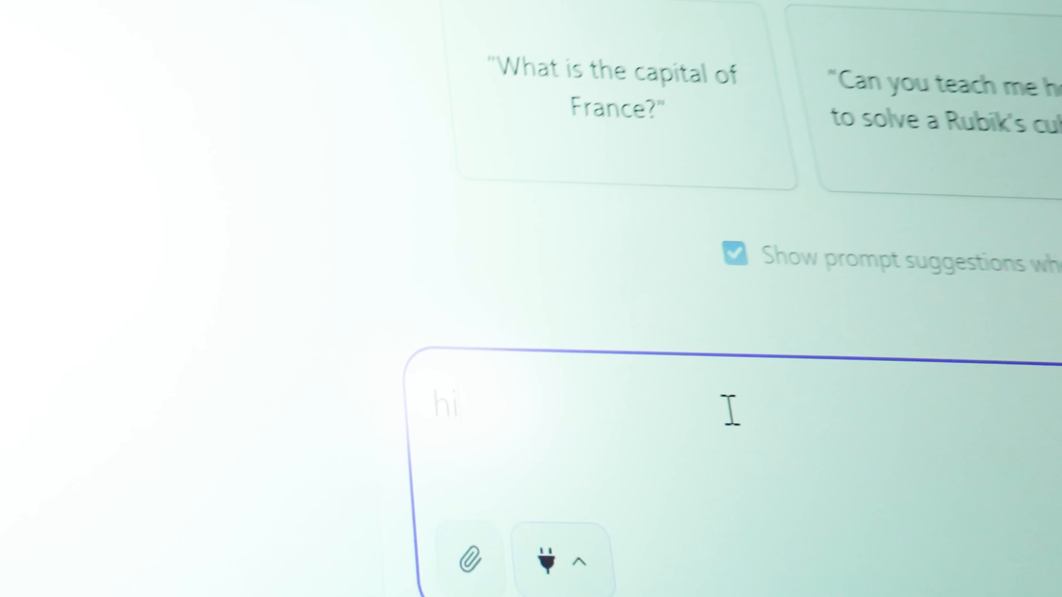
Send 'hi' and get qwen2.5-coder-32b-instruct's greeting at 10.07 tokens per second
key("Return")
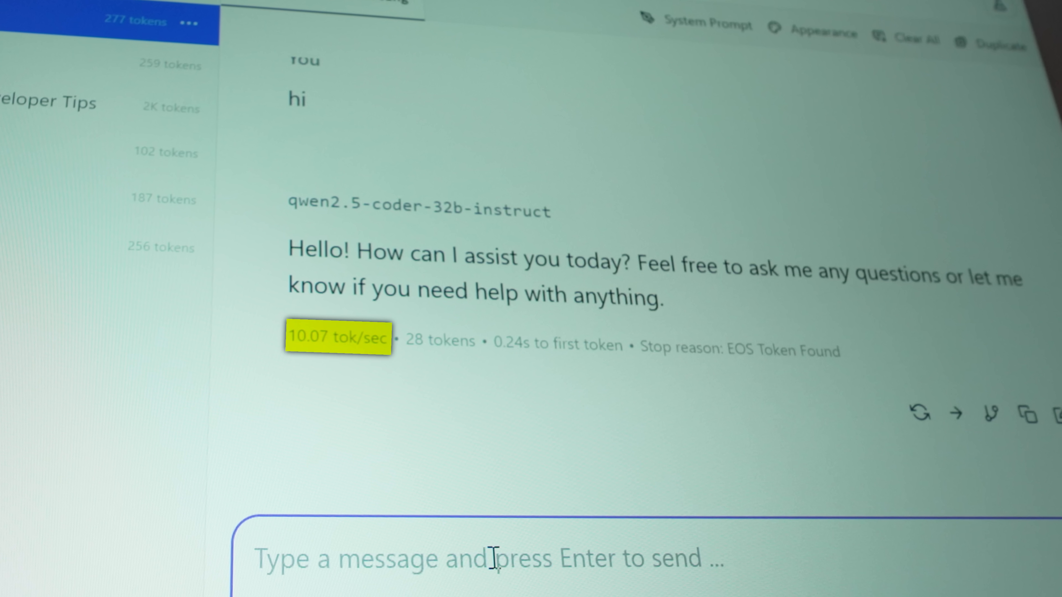